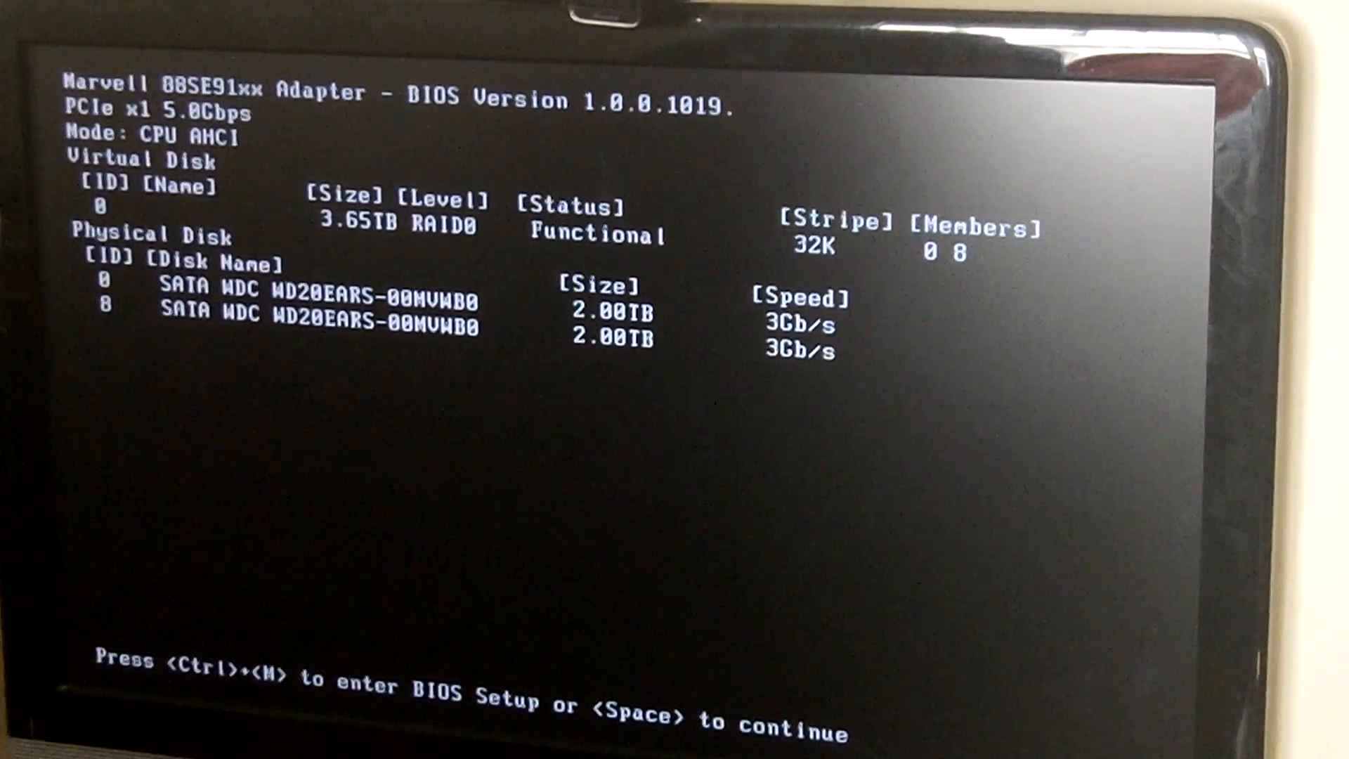
Enter the Marvell BIOS Setup with Ctrl+M from the boot screen
key("ctrl+m")
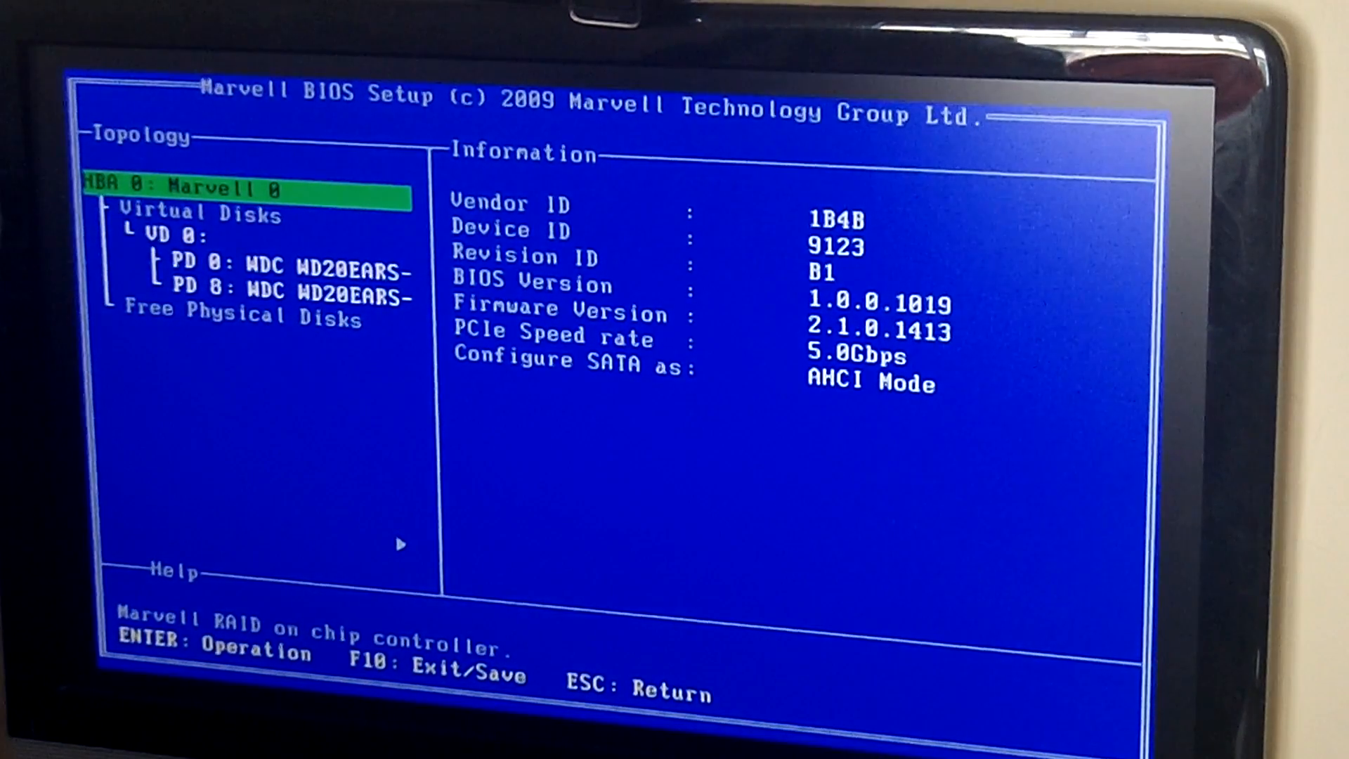
Inspect the 32K-stripe RAID0 VD 0 details, then the first 2TB WDC member drive PD 0
key("Down")
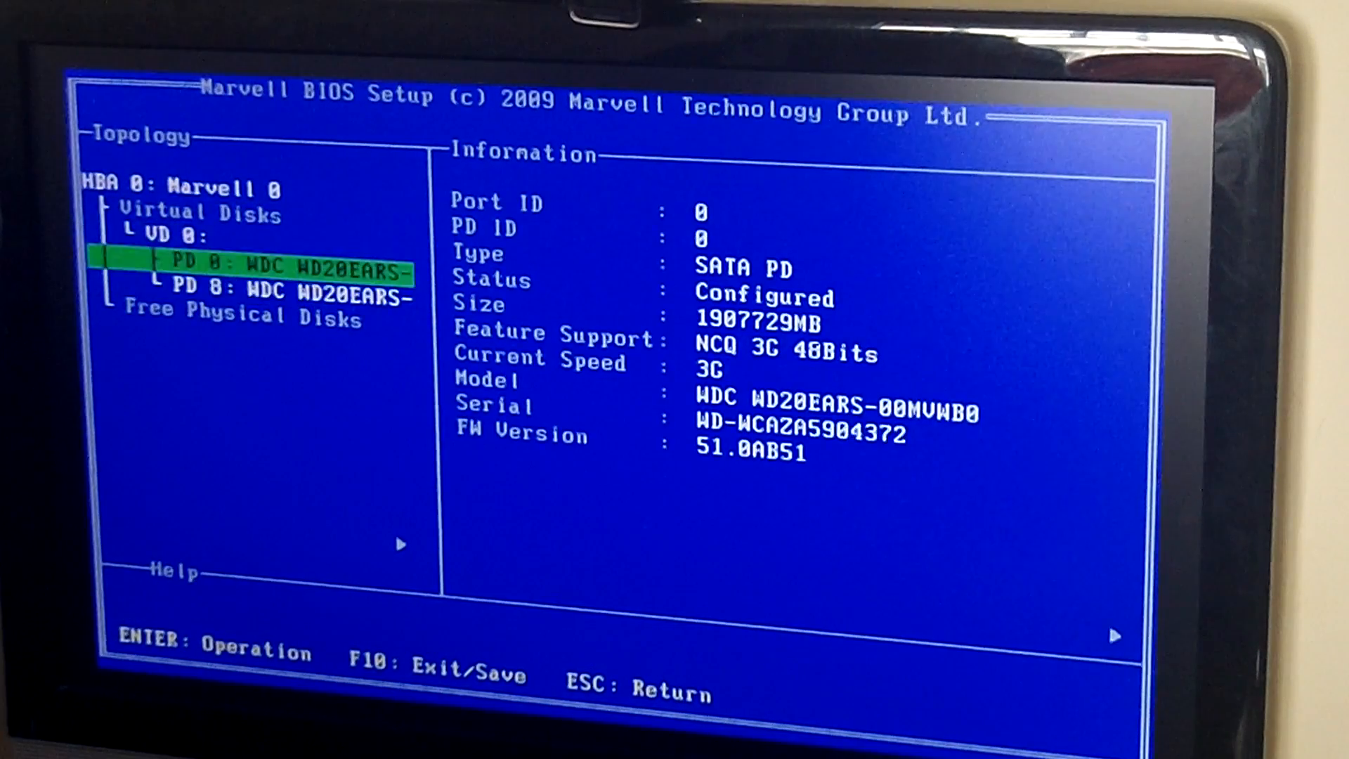
key("Up")
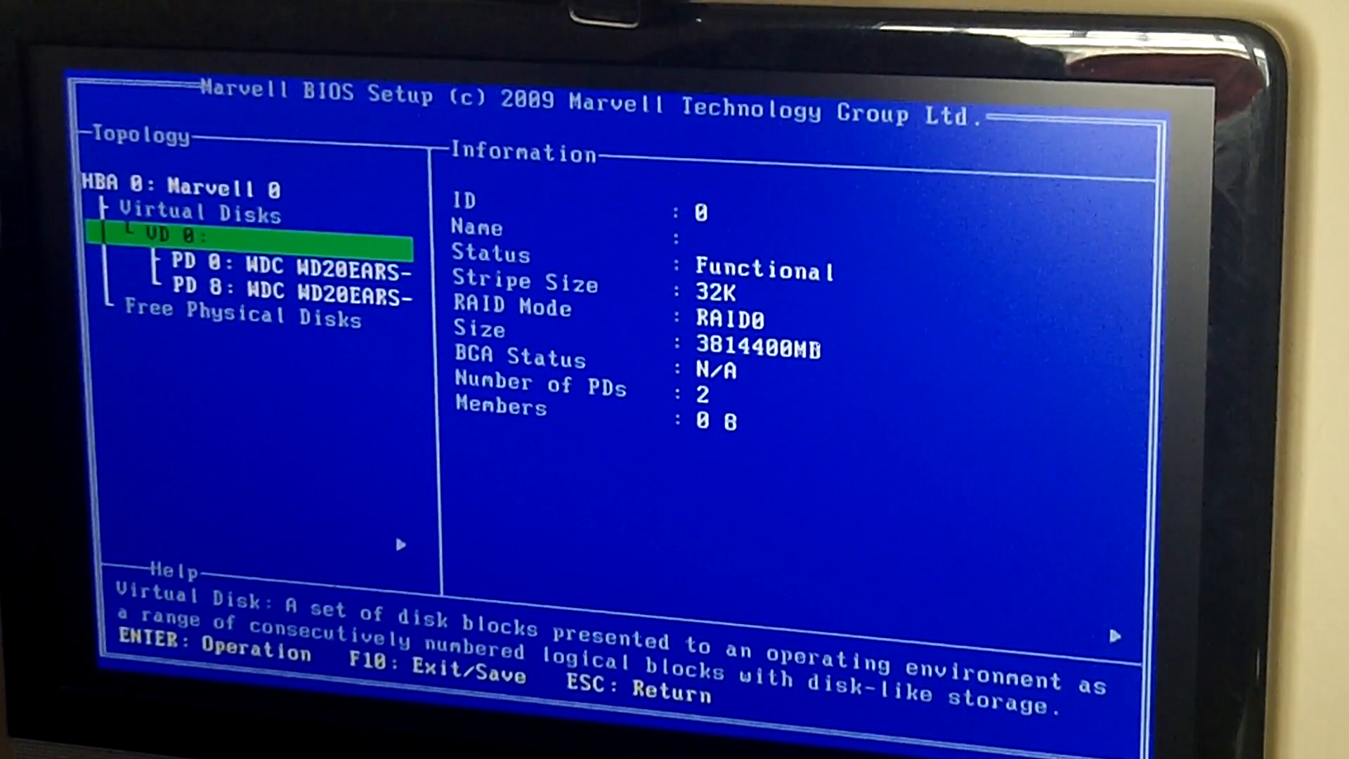
key("Down")
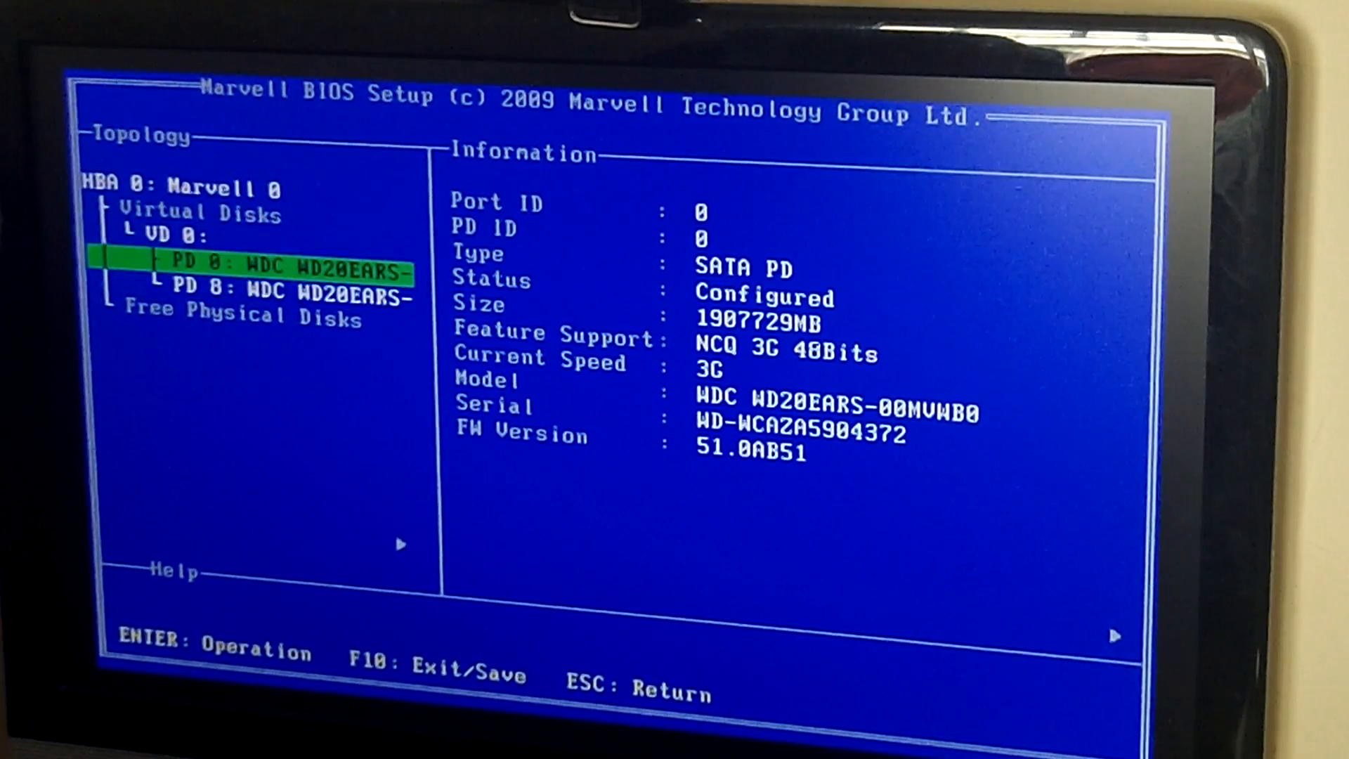